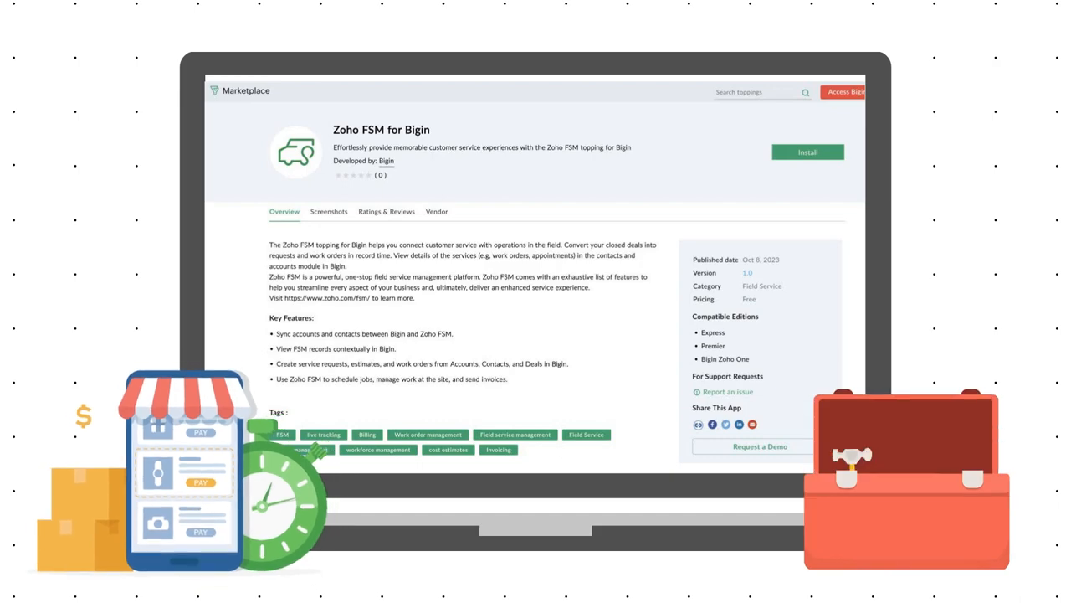
Find the Zoho FSM for Bigin topping in the Marketplace and install it for all users.
click(387, 94)
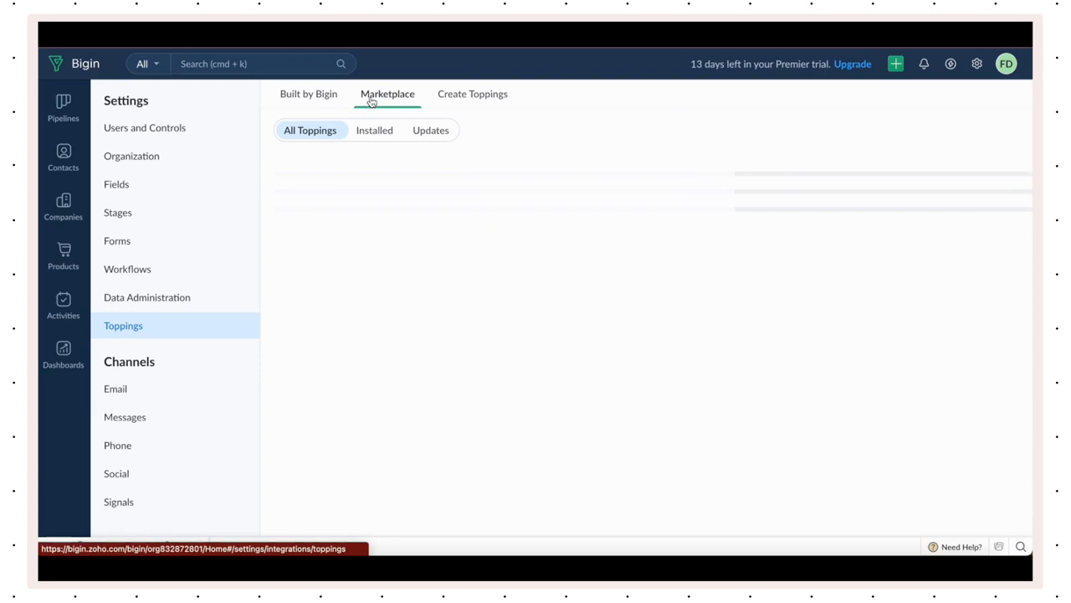
click(387, 93)
text(fsm)
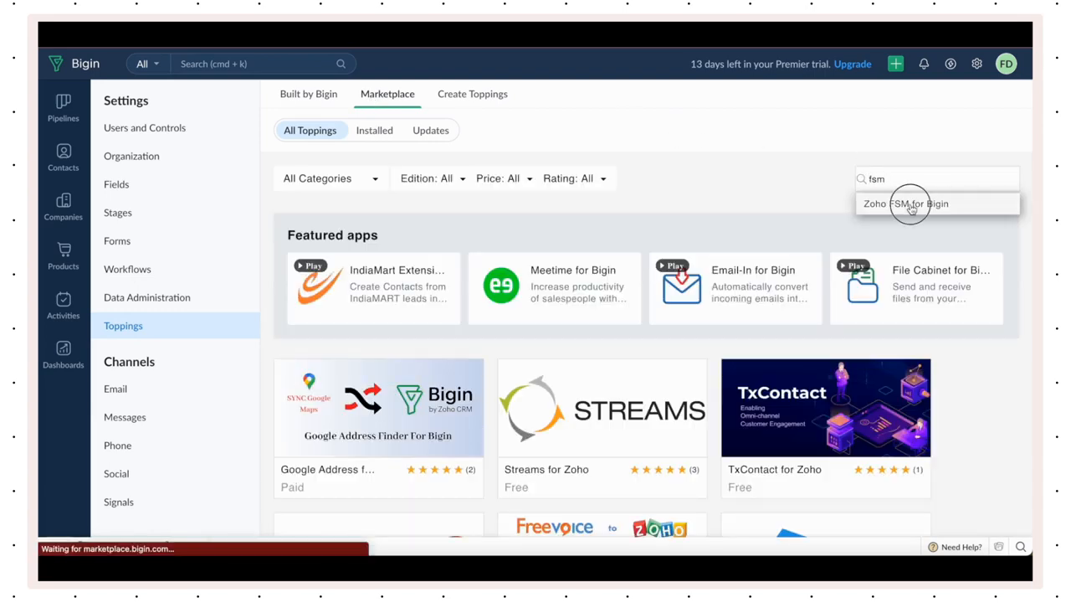
click(907, 204)
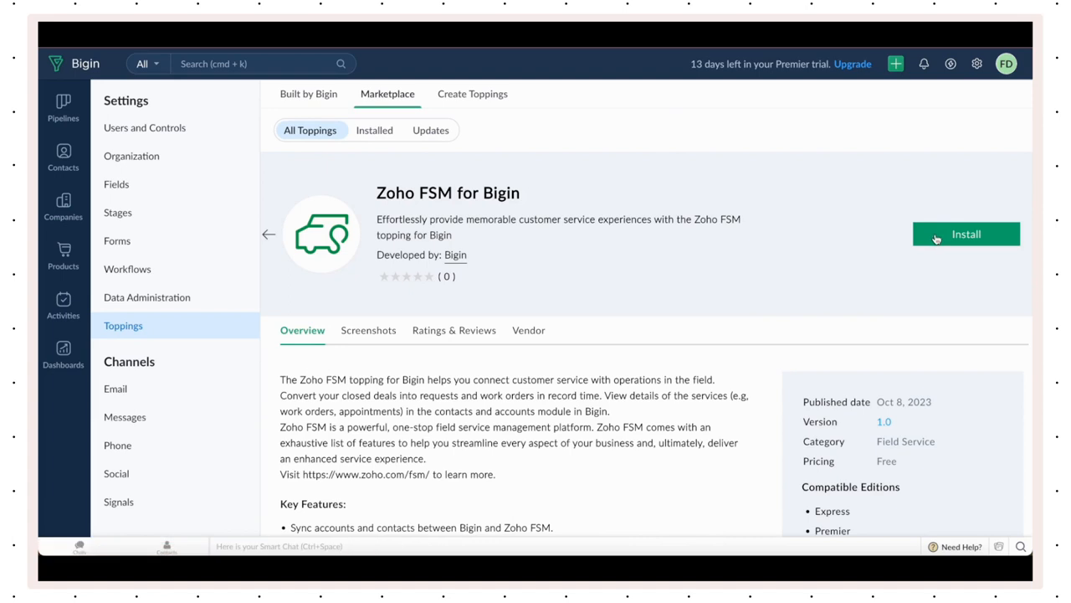
click(966, 234)
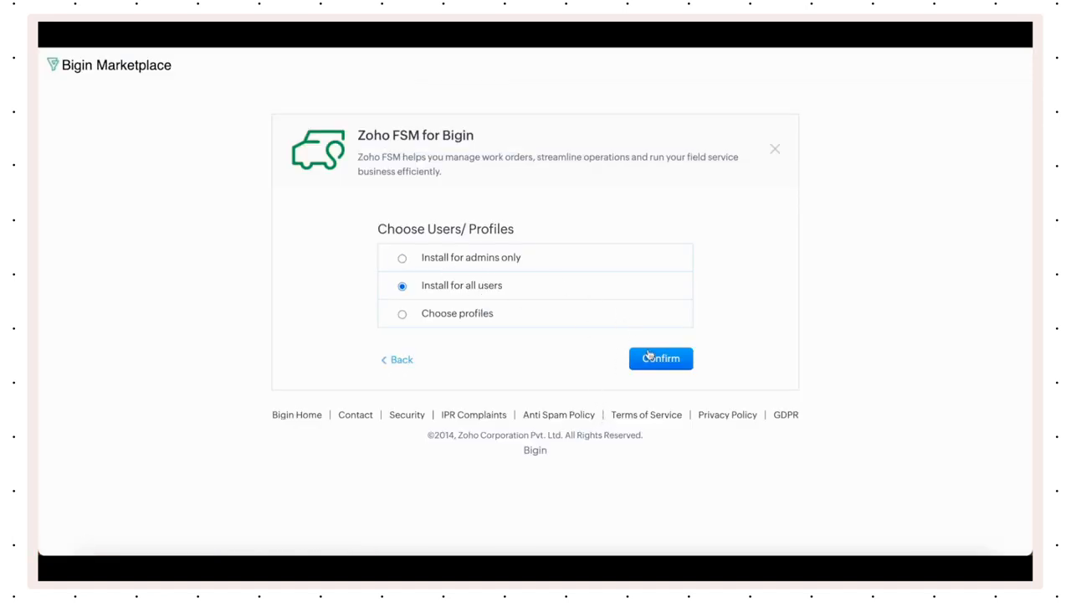
click(661, 359)
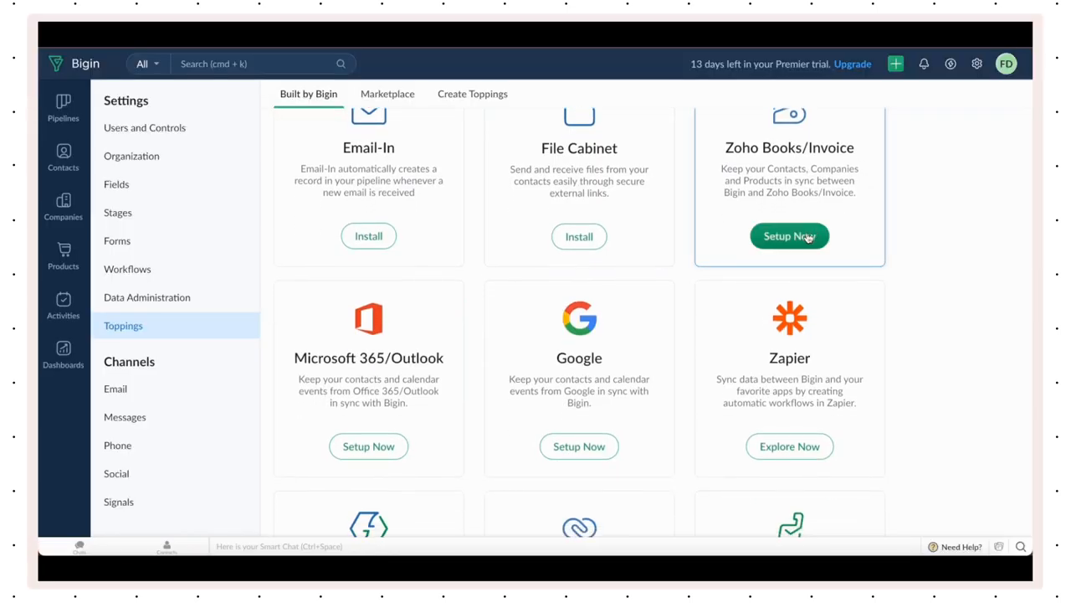
Set up Zoho Books/Invoice with the FSM Demo IN organization and save.
click(789, 236)
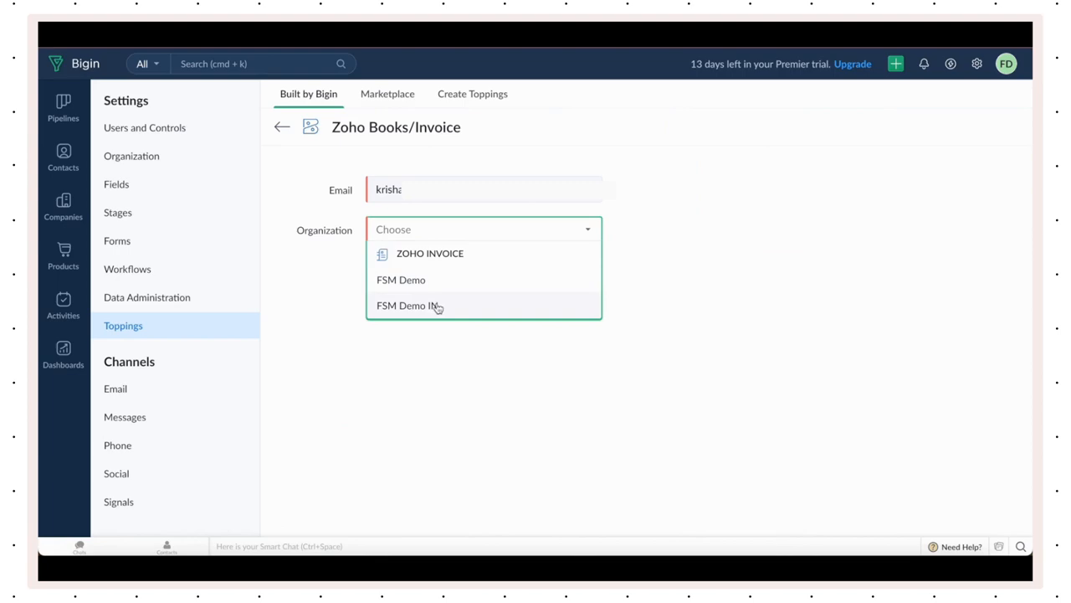
click(409, 306)
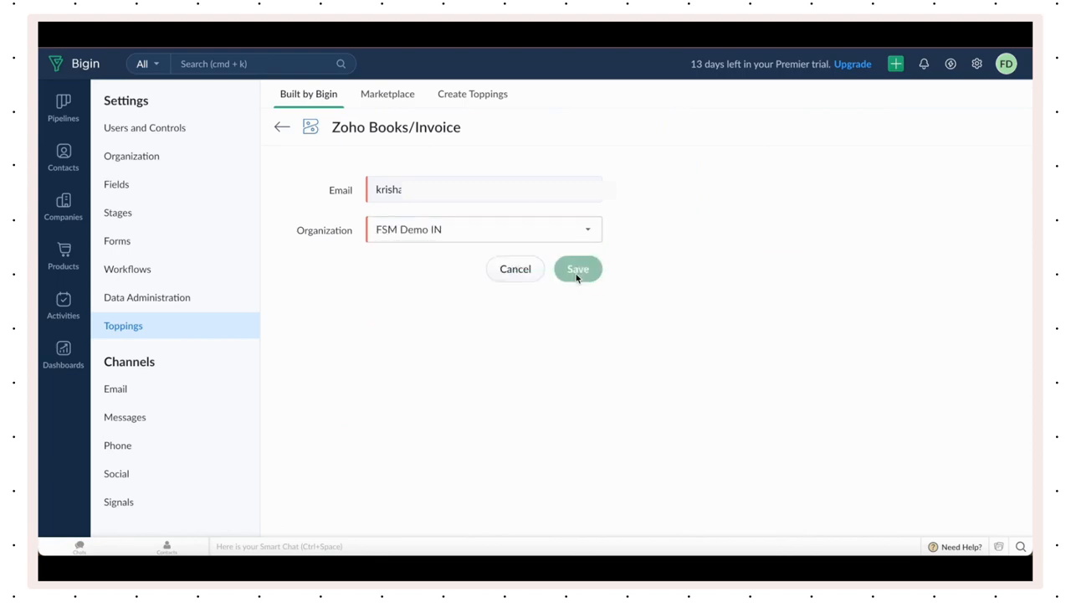
click(578, 269)
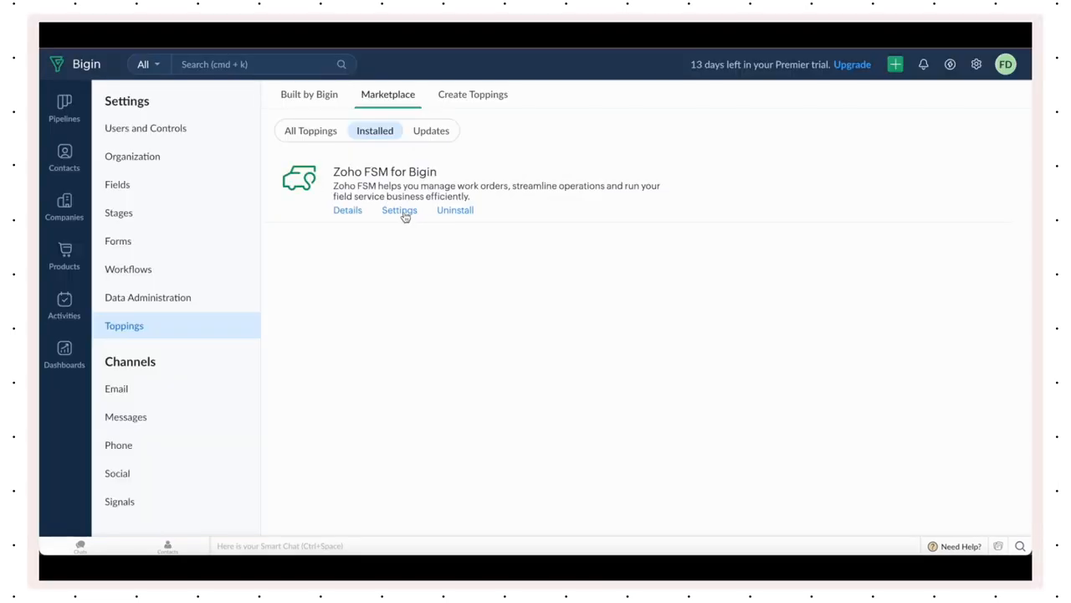
Integrate the installed Zoho FSM topping from its settings and dismiss the success message.
click(400, 210)
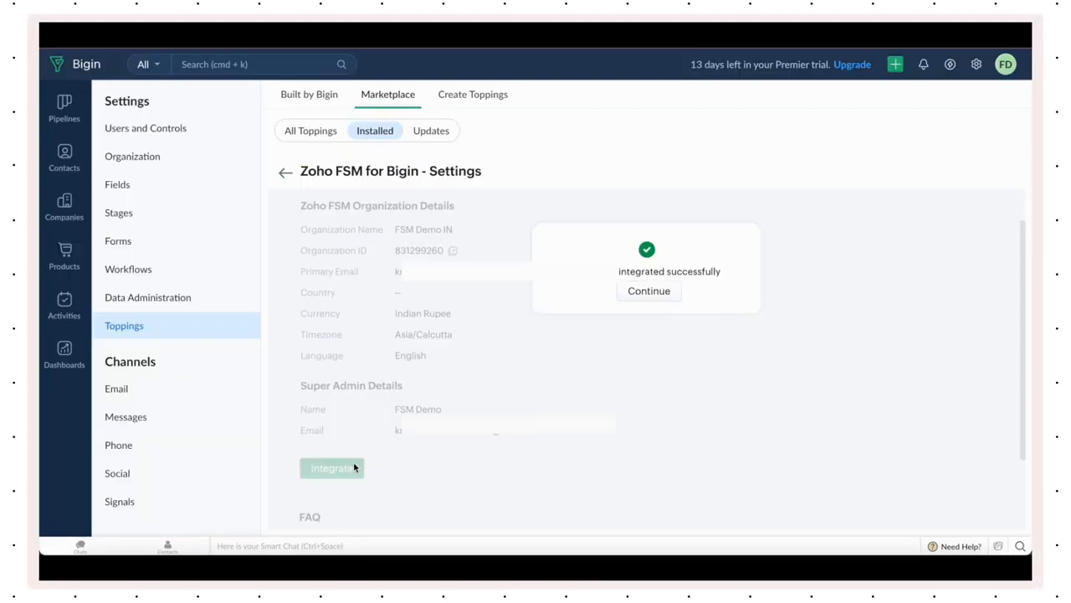
click(649, 291)
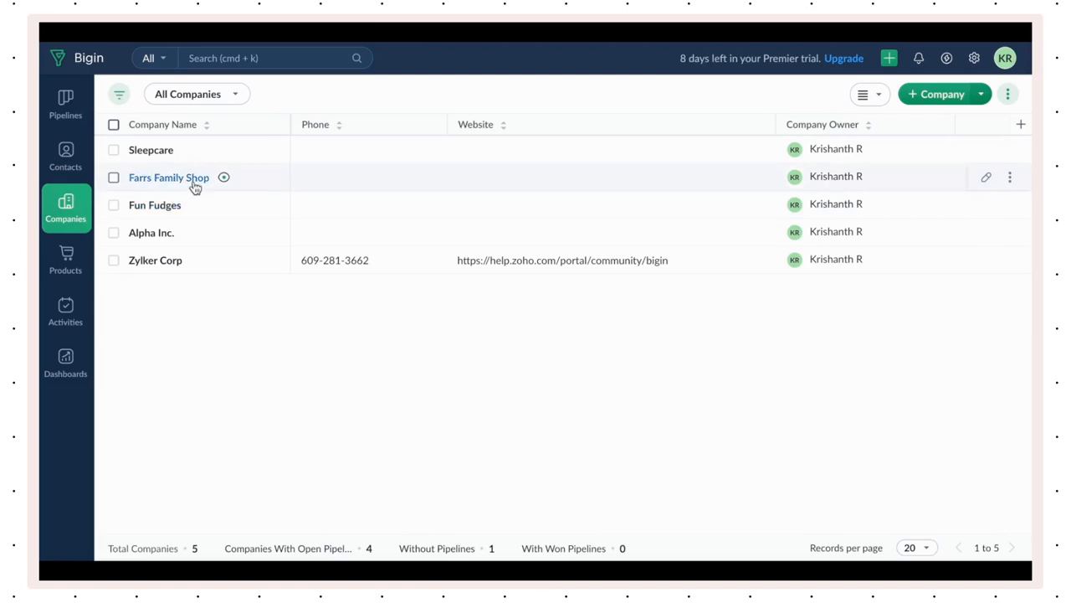
Open Farrs Family Shop's Zoho FSM section and view its estimates, work orders and service appointments.
click(168, 177)
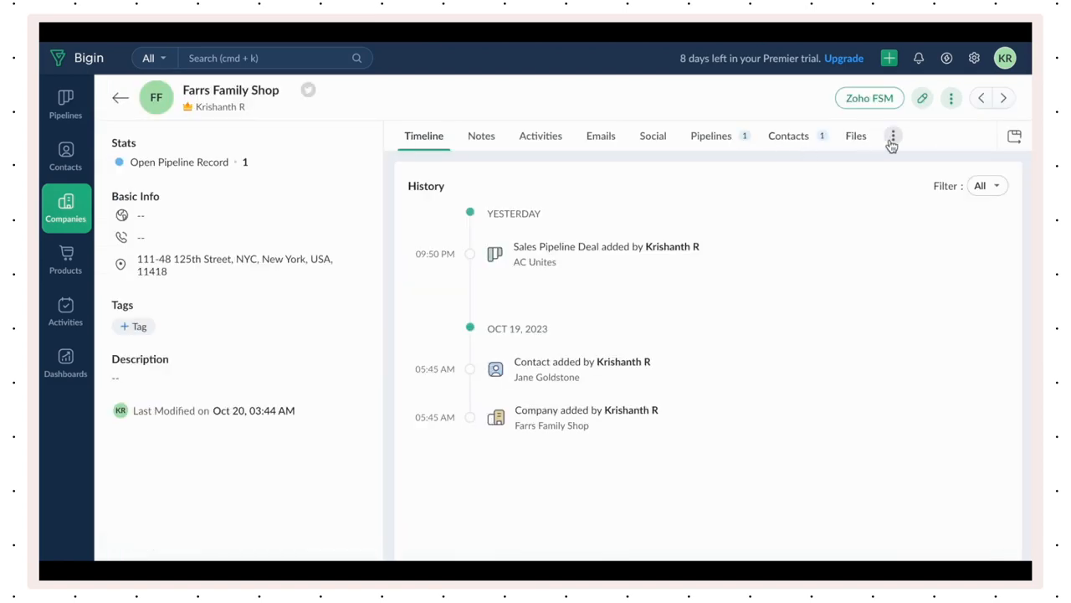
click(869, 135)
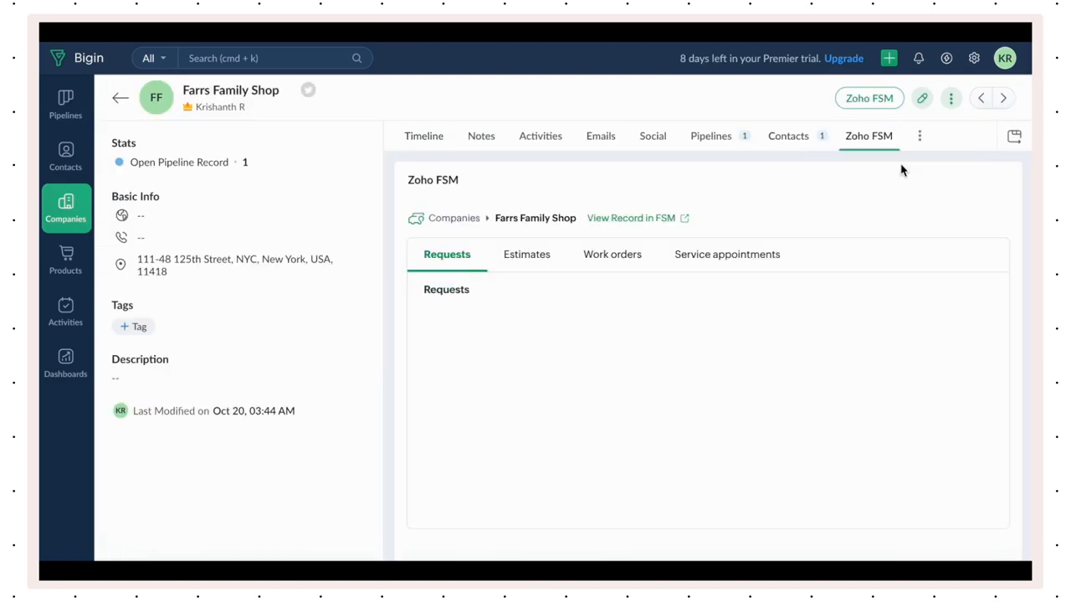
click(526, 254)
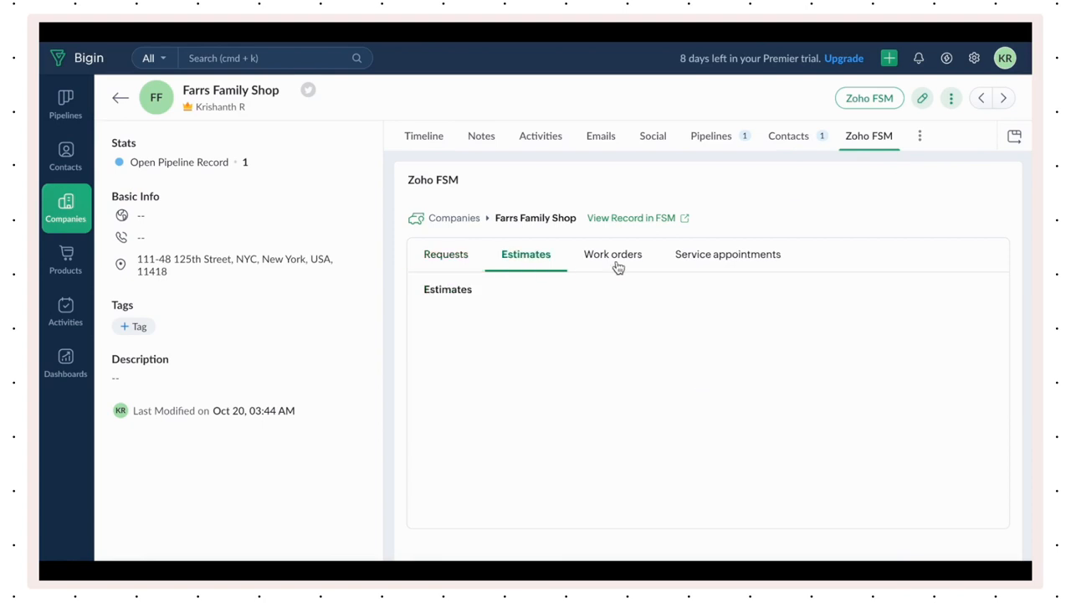
click(612, 254)
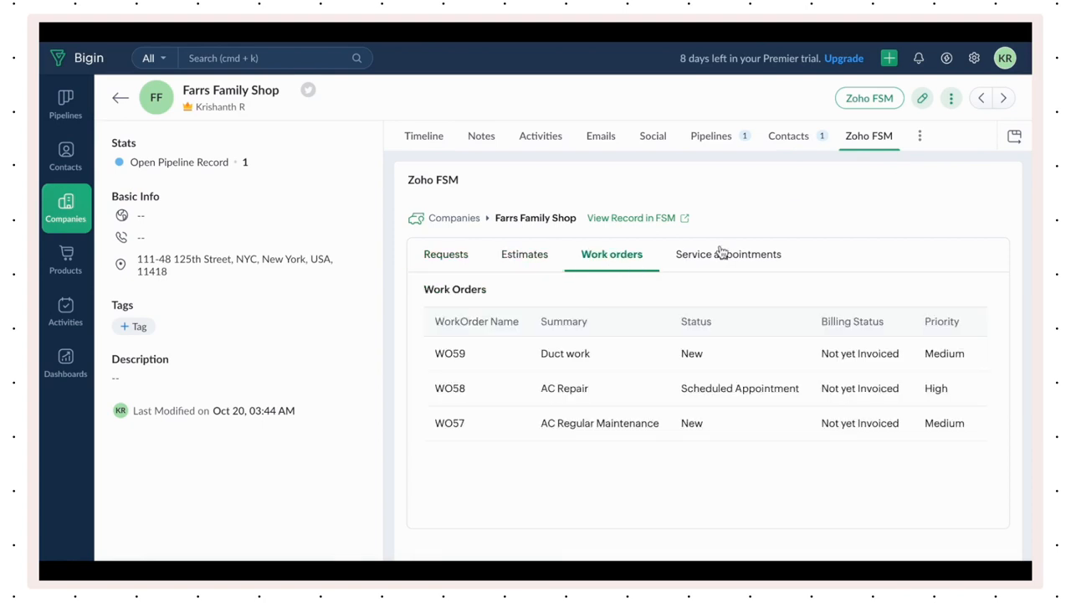
click(728, 253)
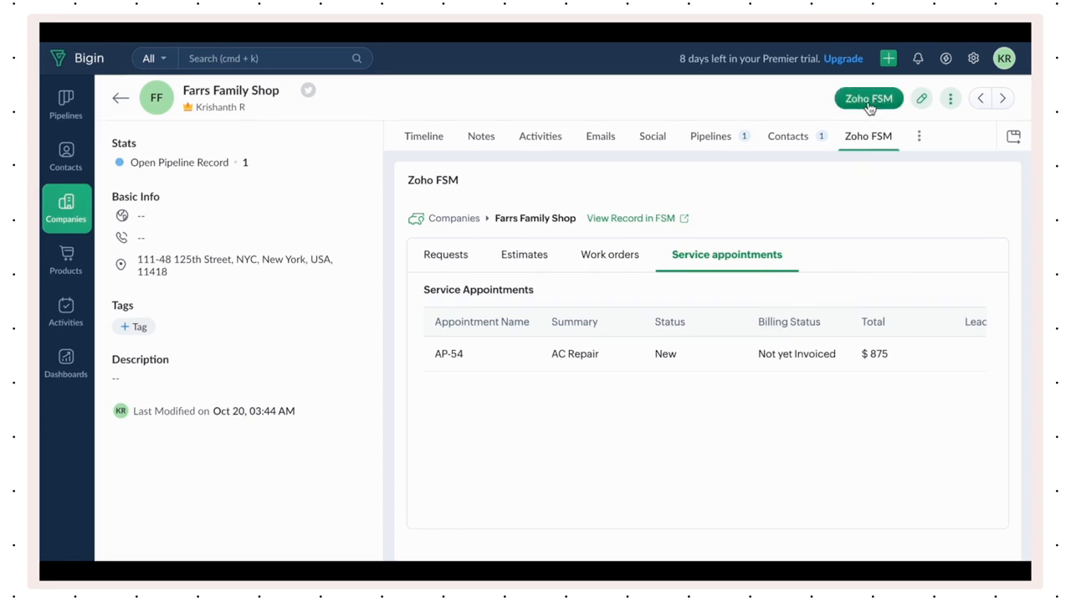
Save a new FSM work order for Farrs Family Shop, check a contact's FSM records, then open Products.
click(868, 98)
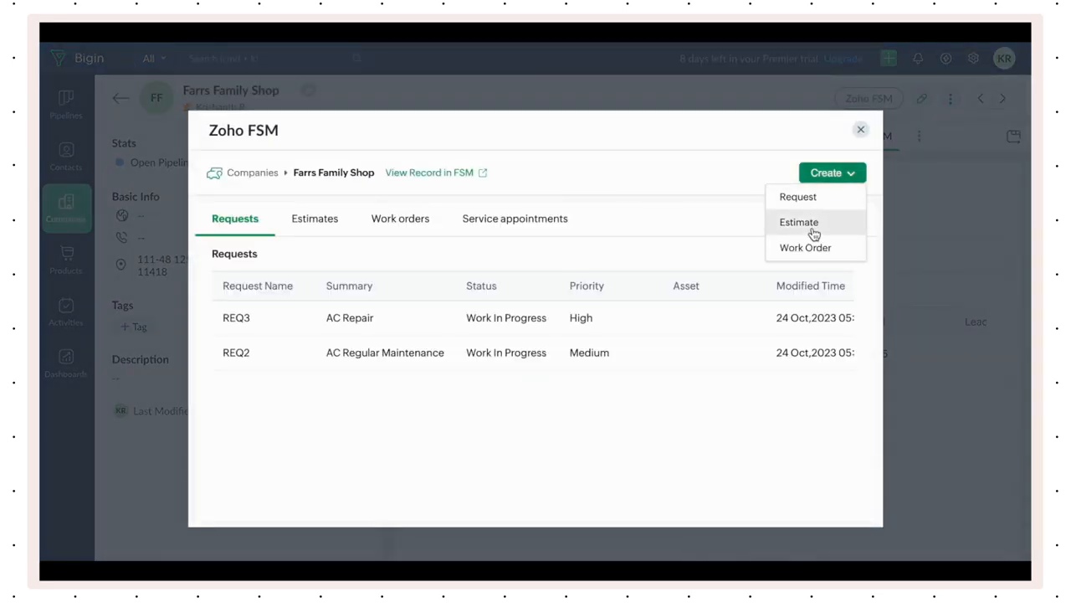
click(805, 247)
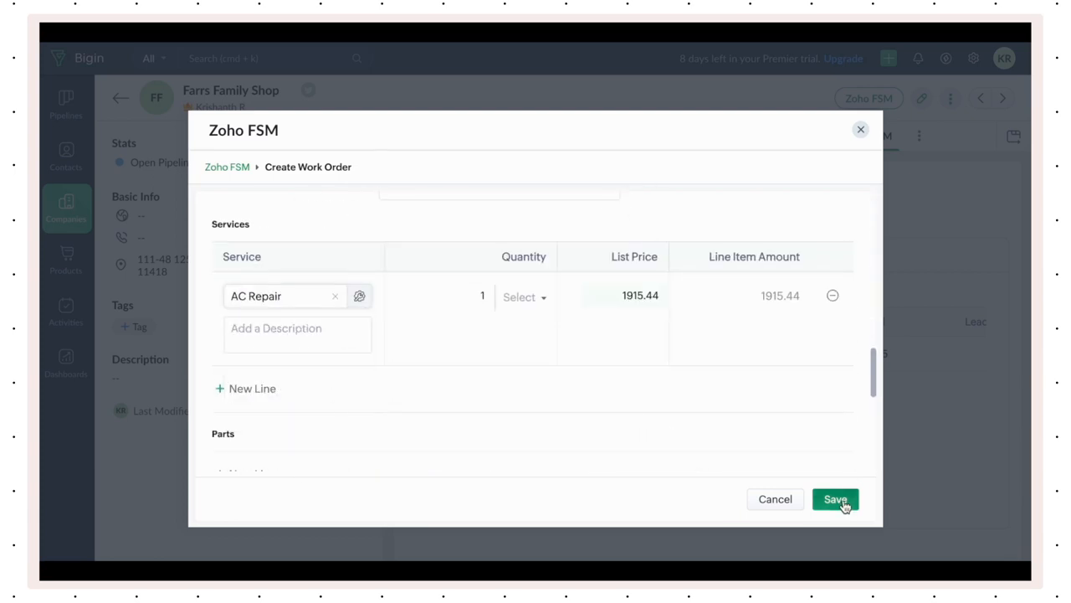
click(835, 499)
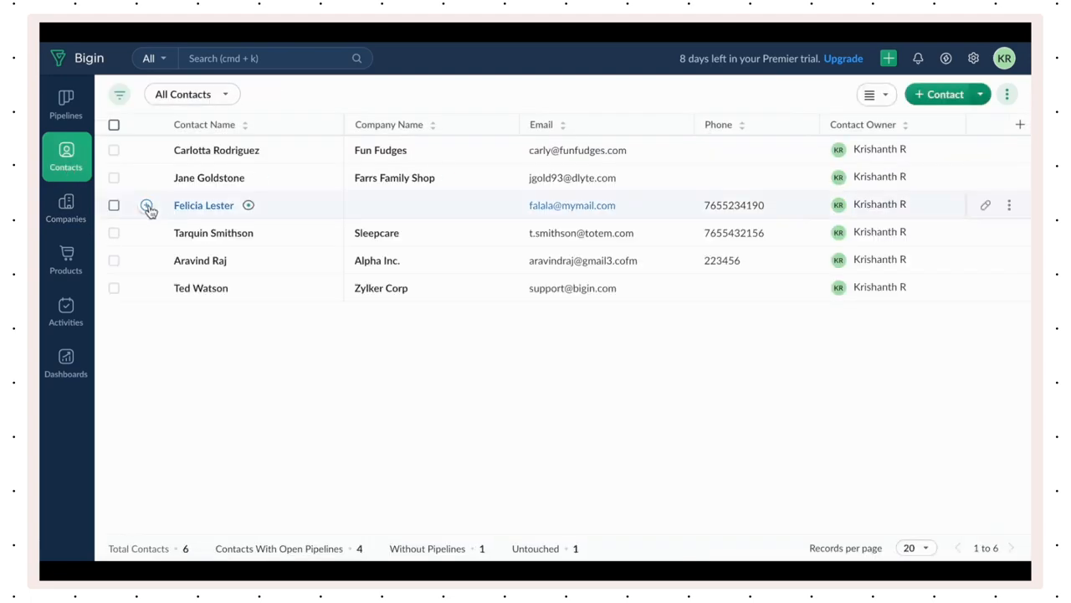
click(203, 205)
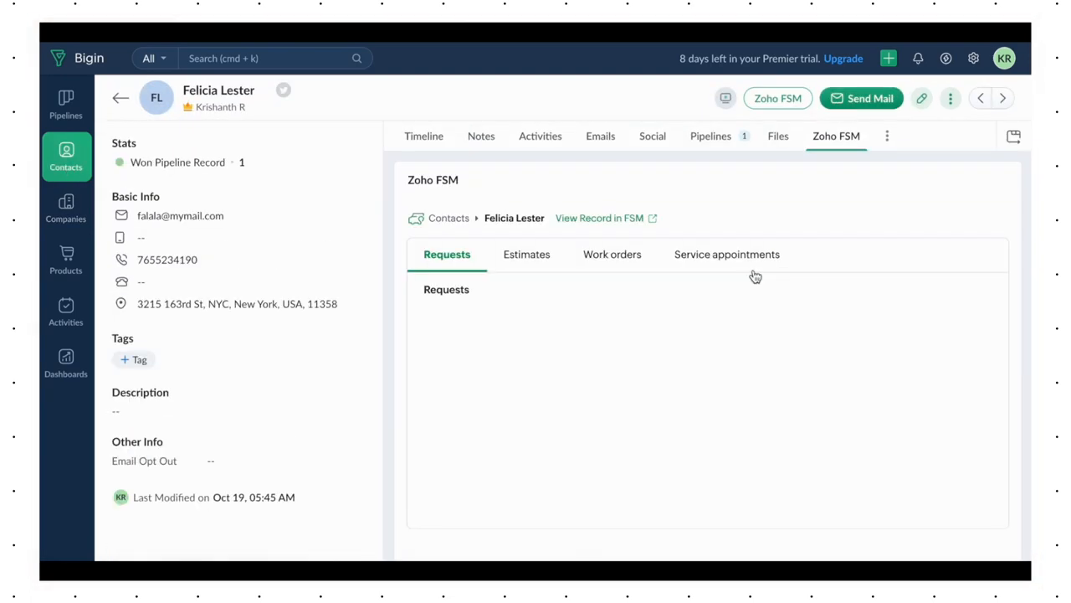
click(66, 260)
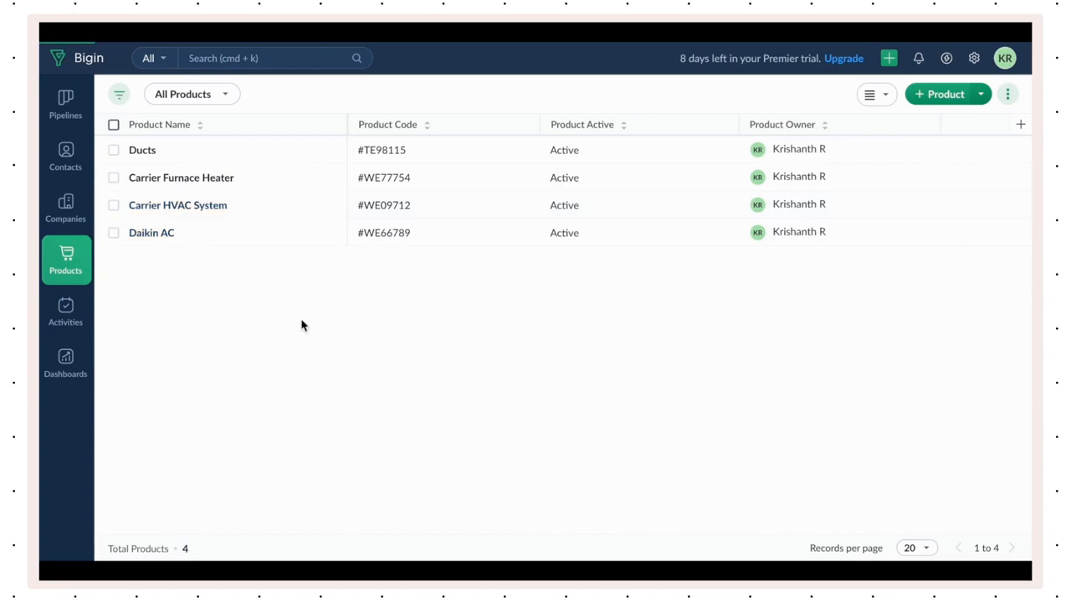
Create and save a Zoho FSM asset from the Carrier HVAC System product record.
click(177, 204)
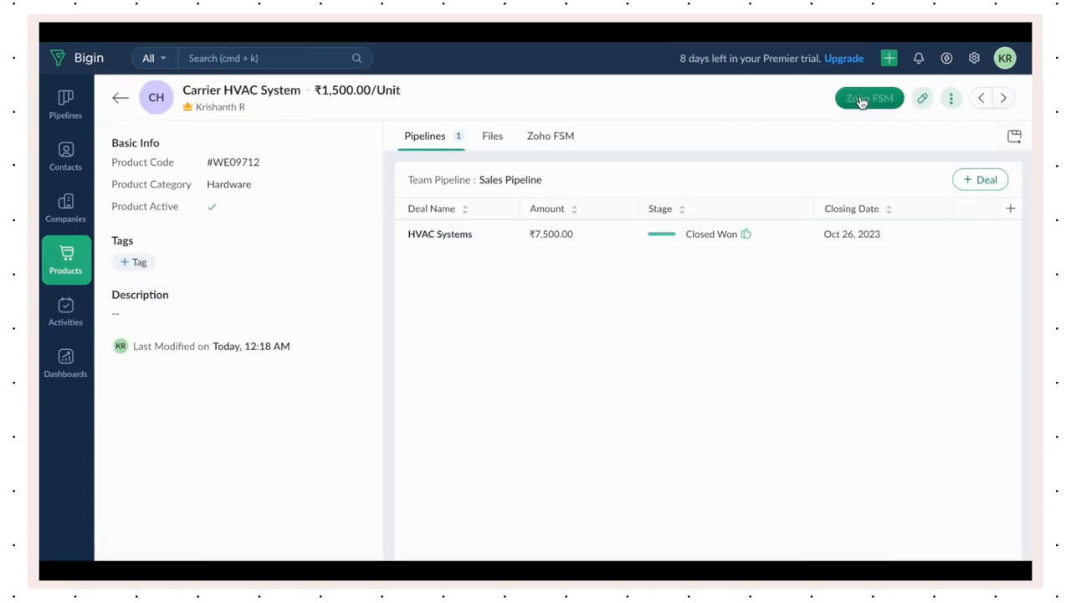
click(869, 98)
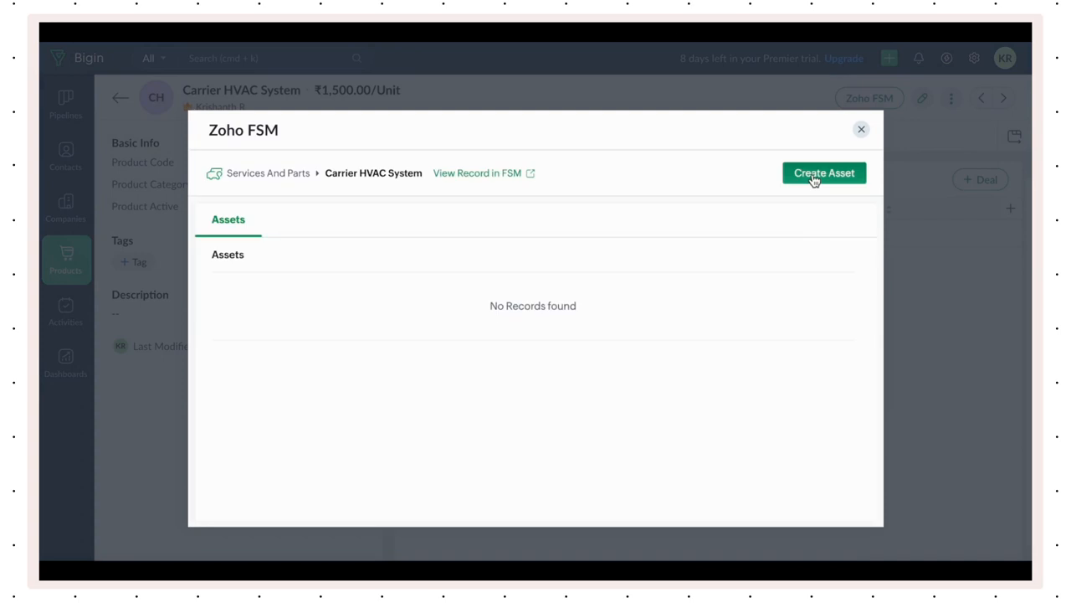
click(822, 173)
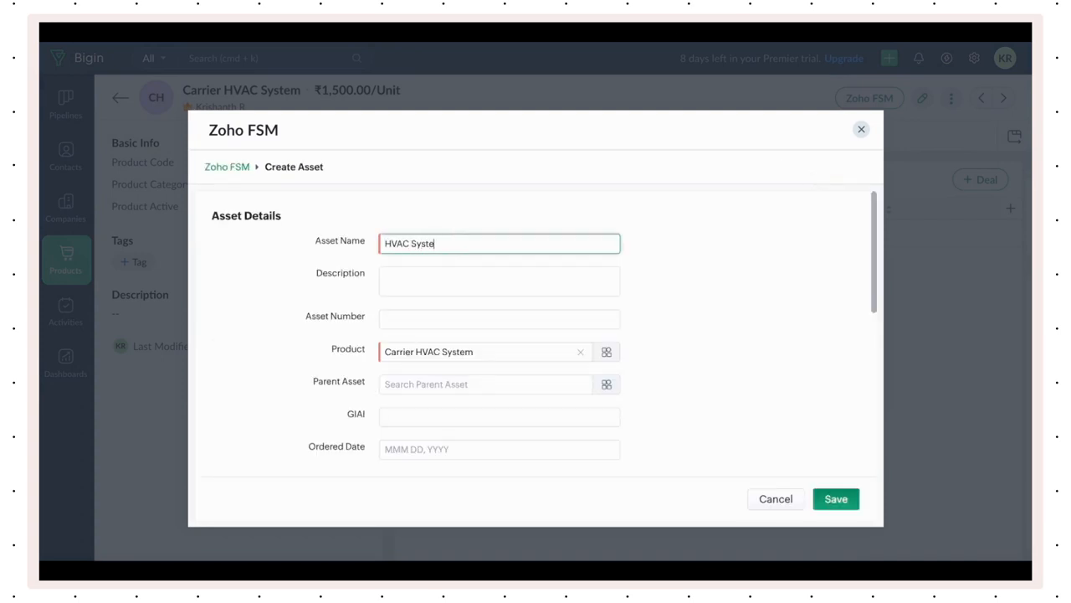
scroll(down, 3)
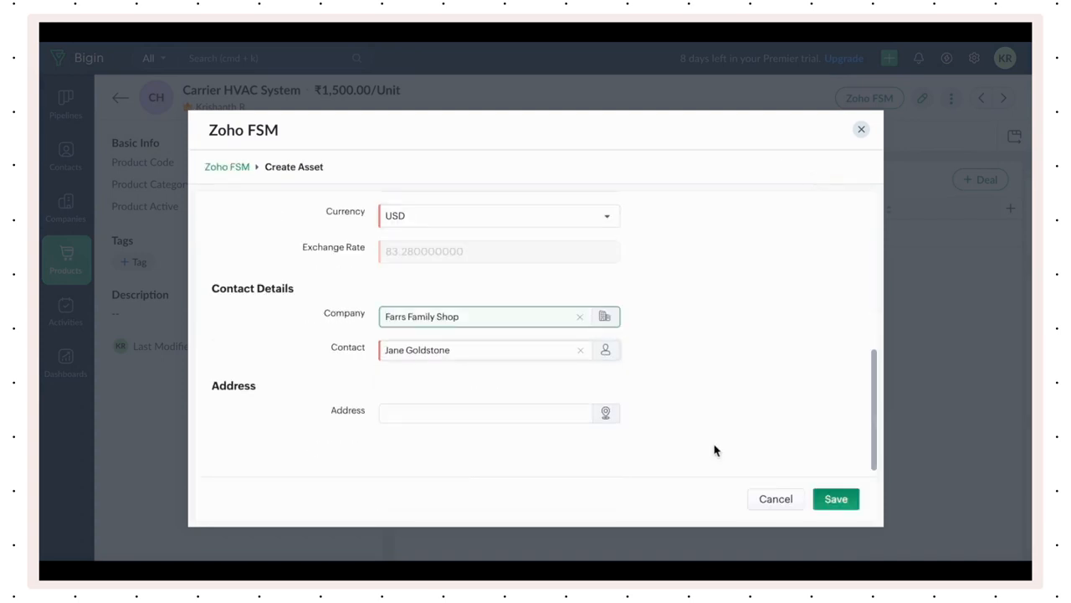
click(834, 498)
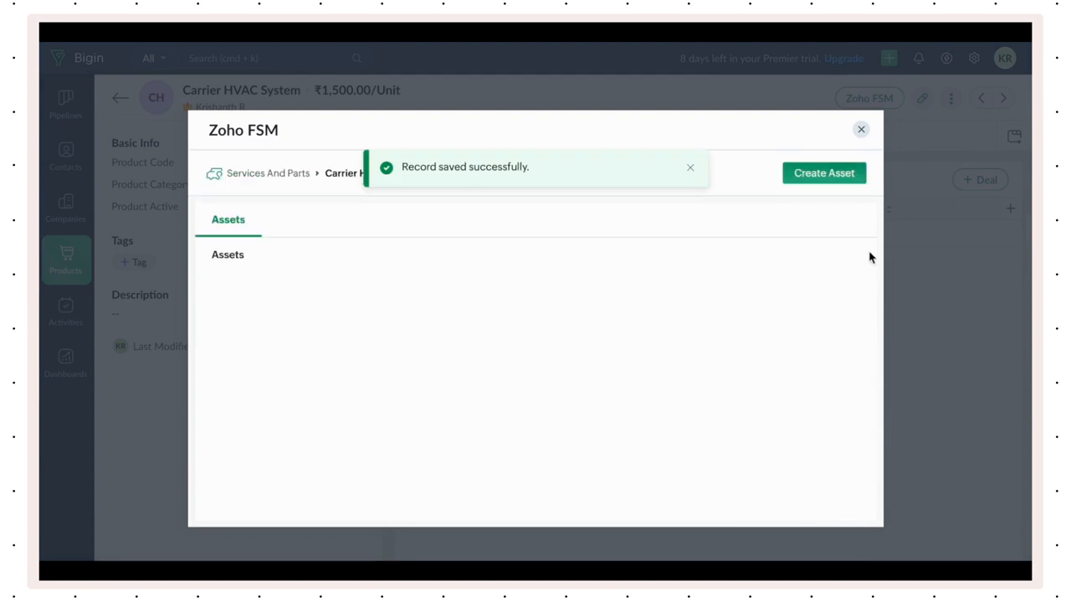
click(860, 129)
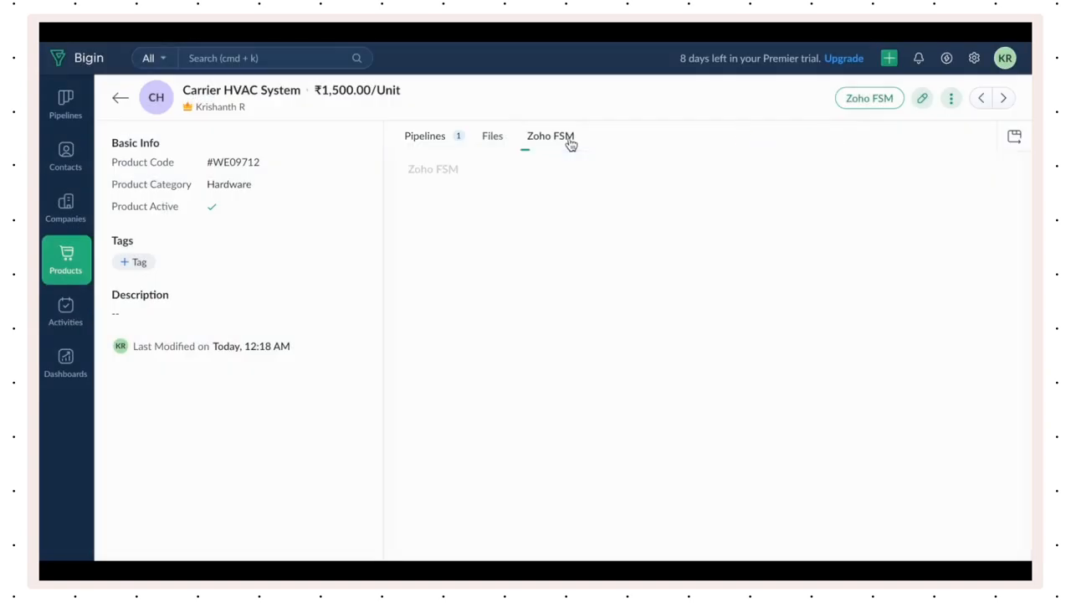
click(65, 105)
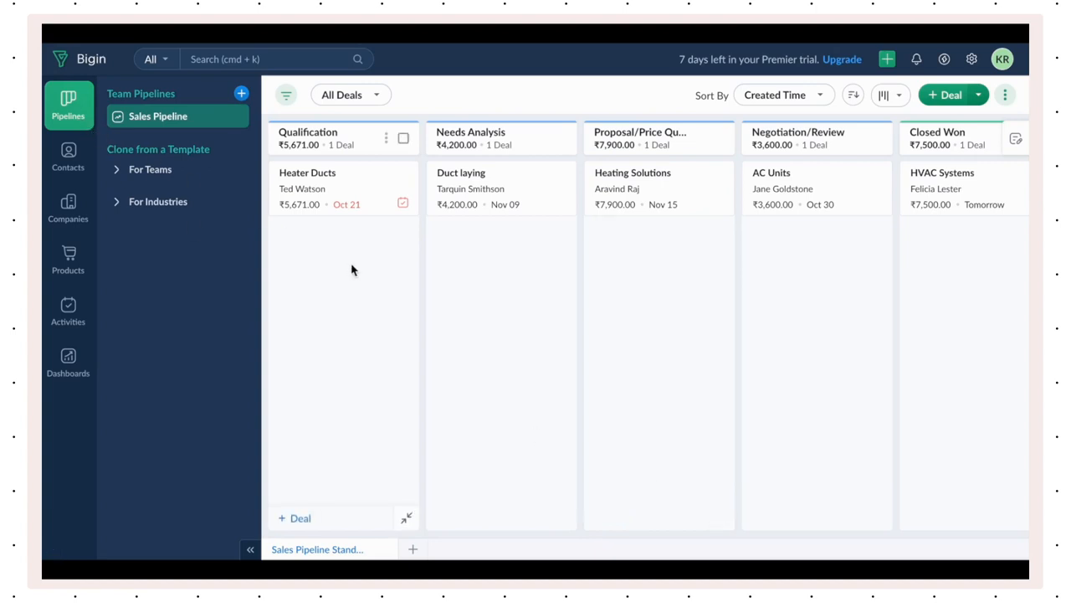
Open the AC Units deal's Zoho FSM window and list the record types to create.
scroll(right, 3)
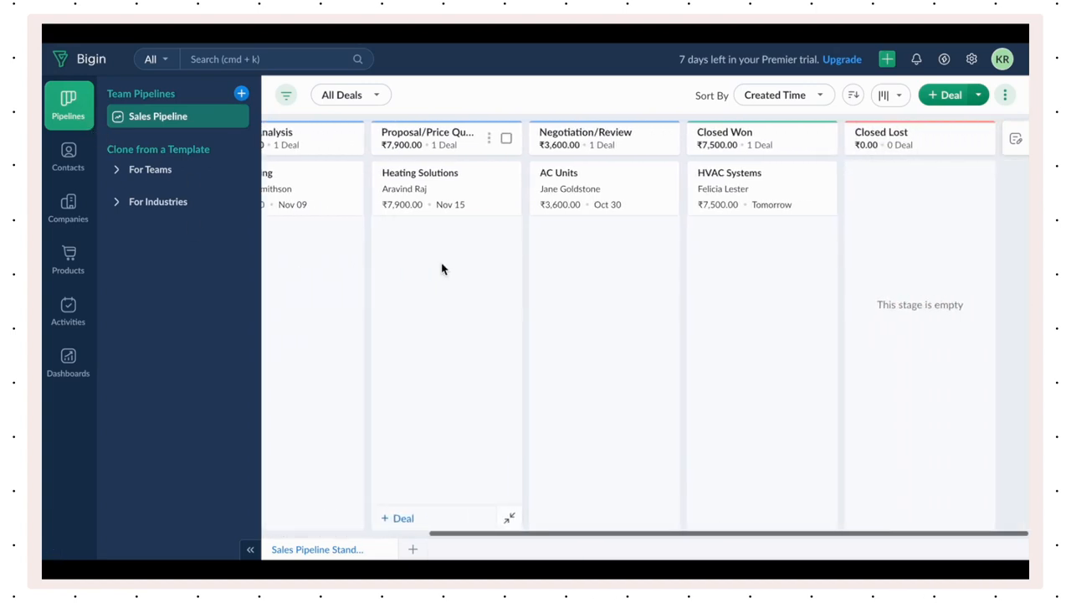
mouse_move(603, 188)
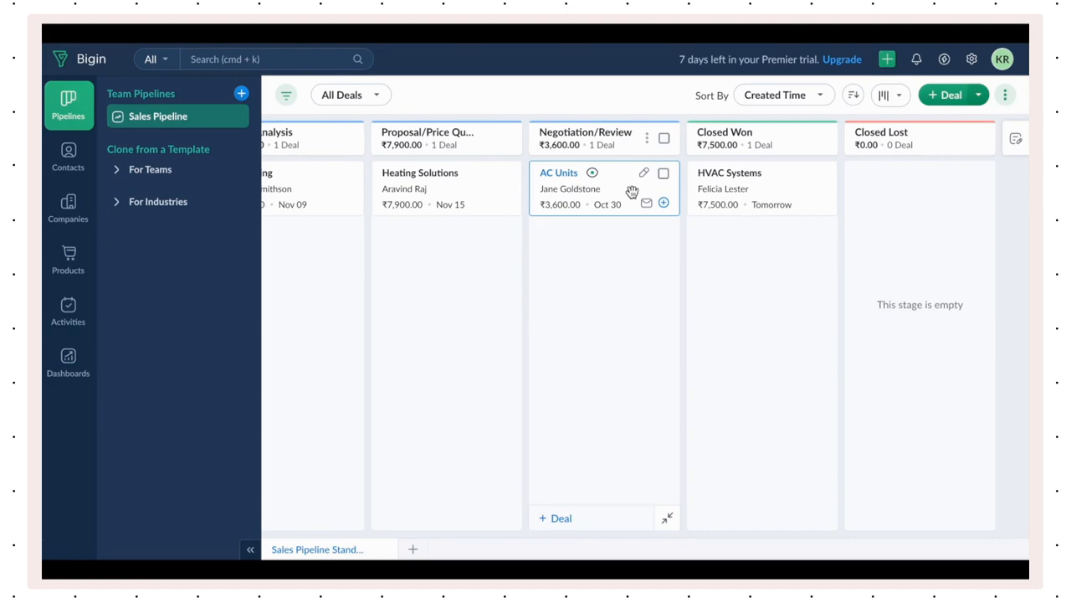
click(559, 172)
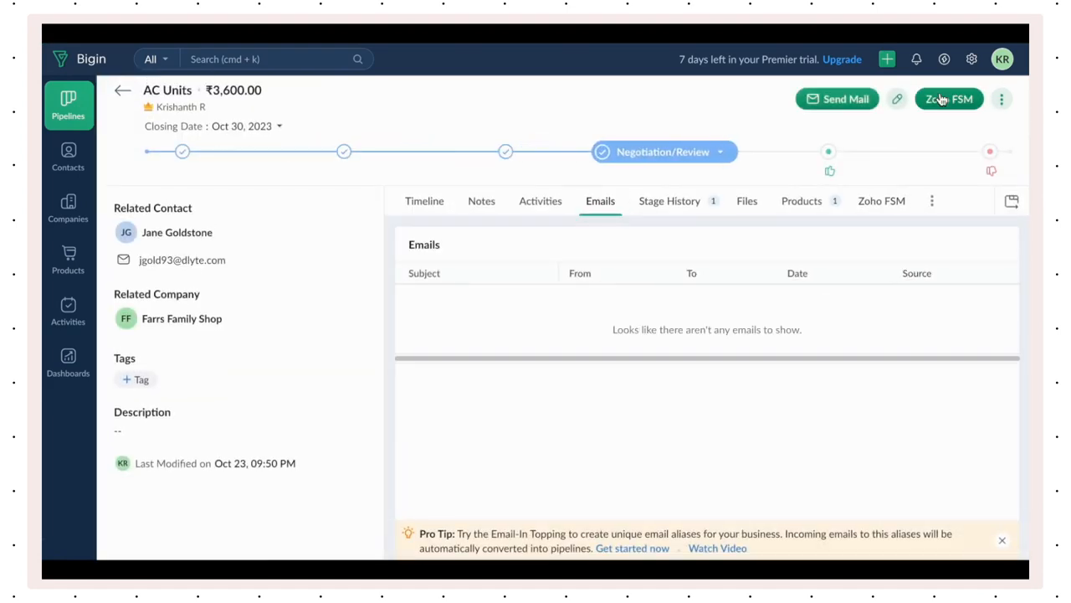
click(948, 98)
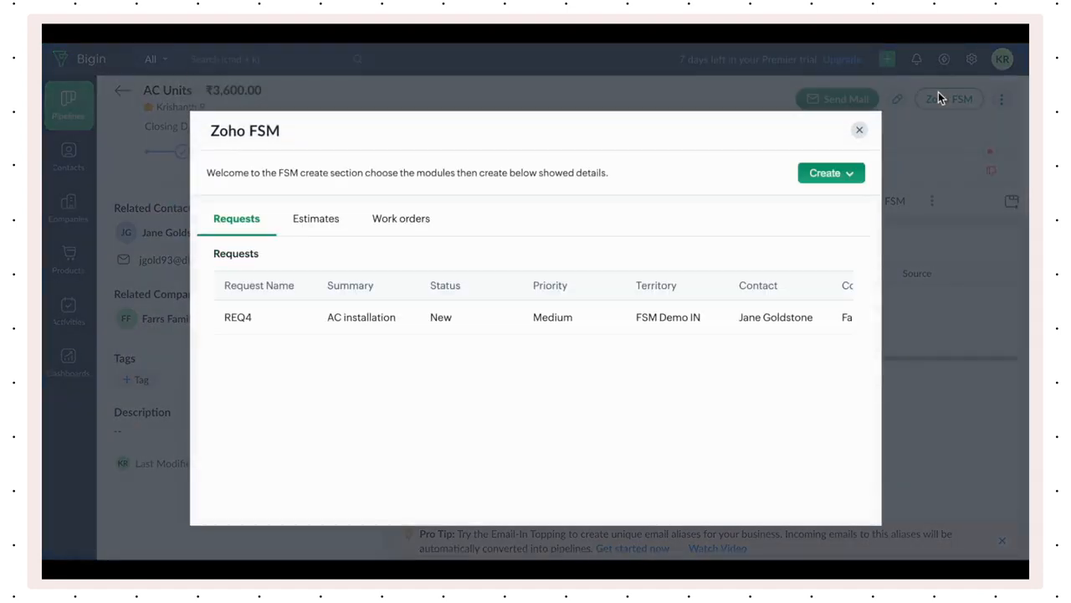
click(826, 172)
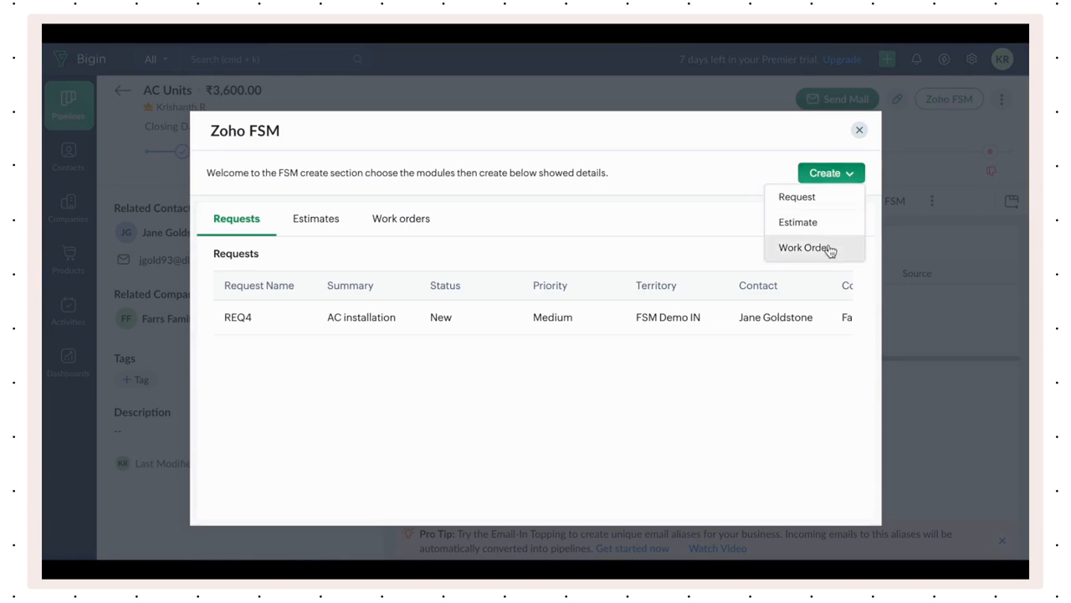